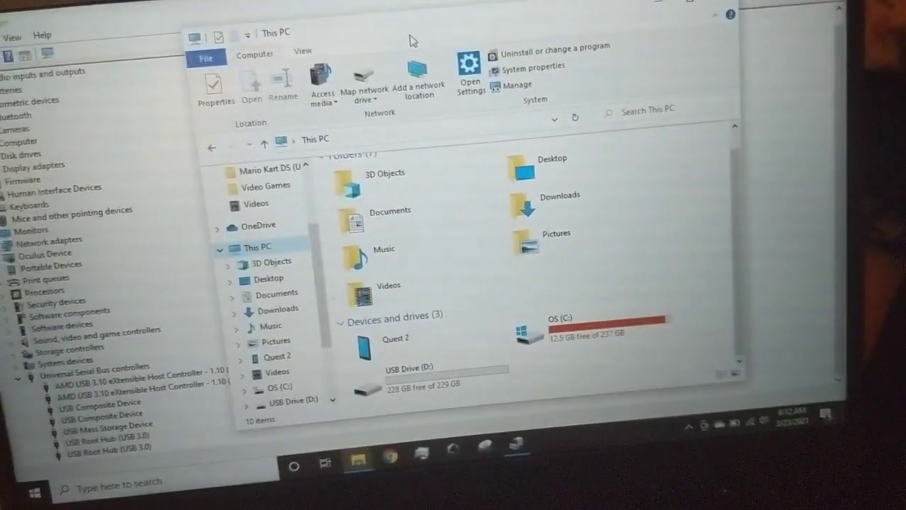
# Step: Open the Windows Start menu to show recently added apps like HoloView Launcher
pyautogui.click(34, 468)
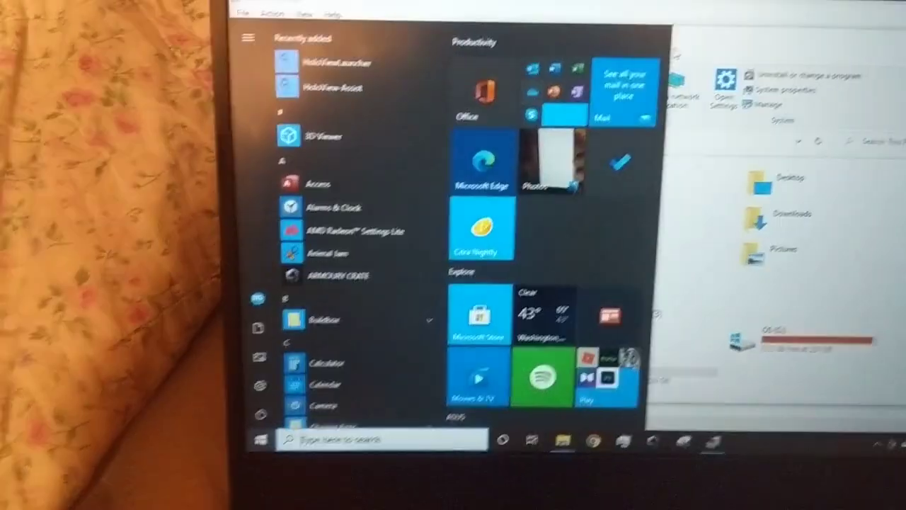